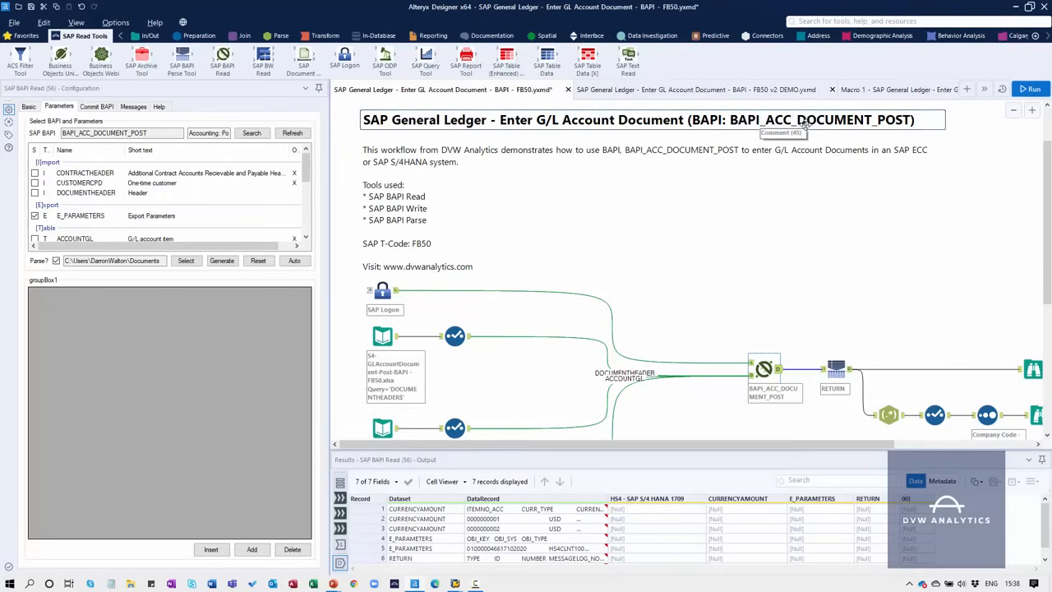
{"action": "mouse_move", "coordinate": [861, 244]}
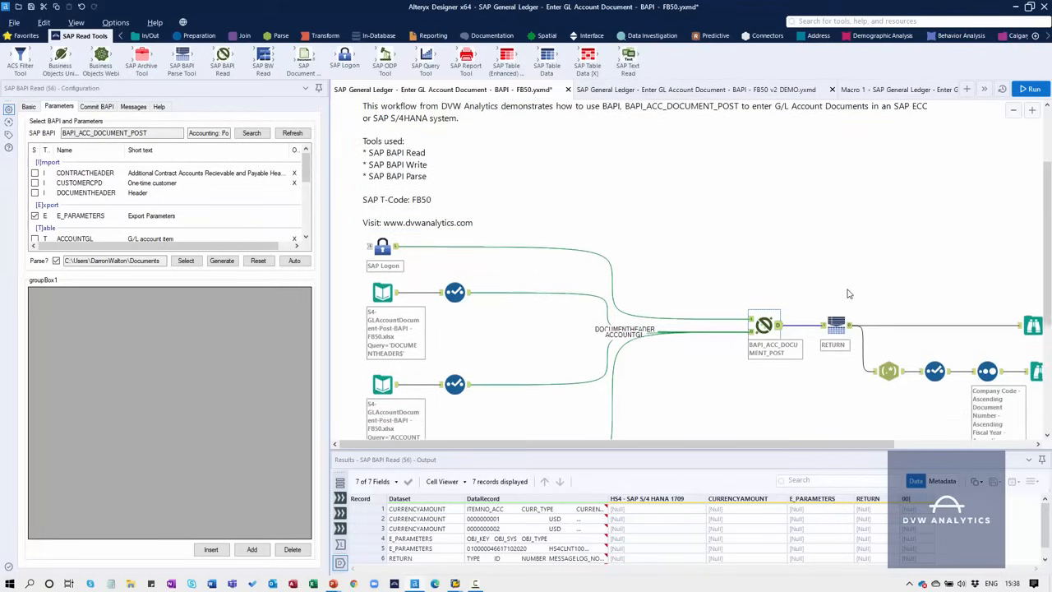
- Review the posting tool's DOCUMENTHEADER, ACCOUNTGL and CURRENCYAMOUNT field-to-input mapping grids
{"action": "scroll", "scroll_direction": "down", "scroll_amount": 3}
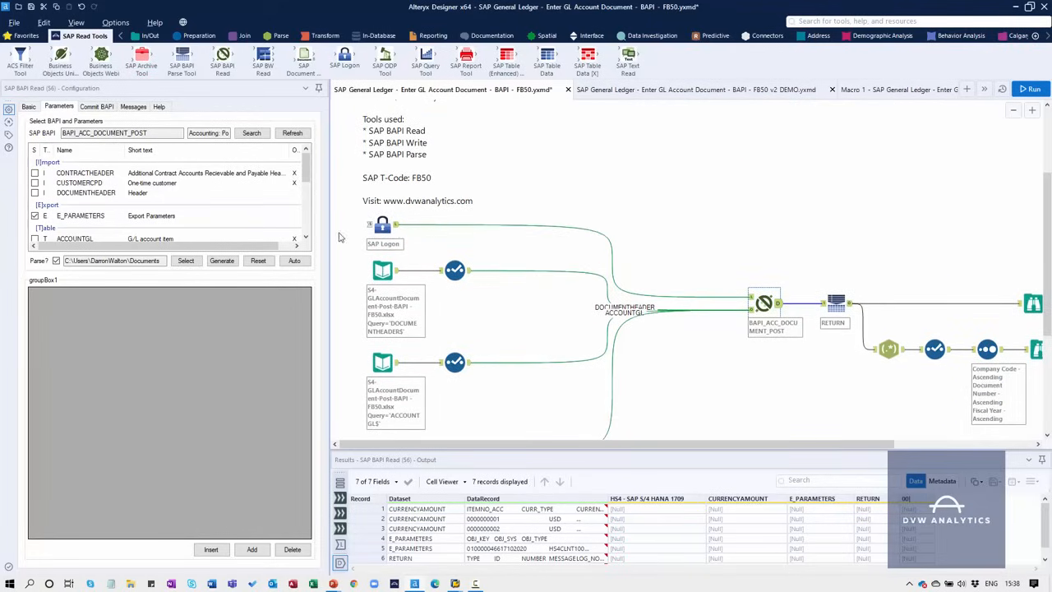
{"action": "scroll", "scroll_direction": "down", "scroll_amount": 3}
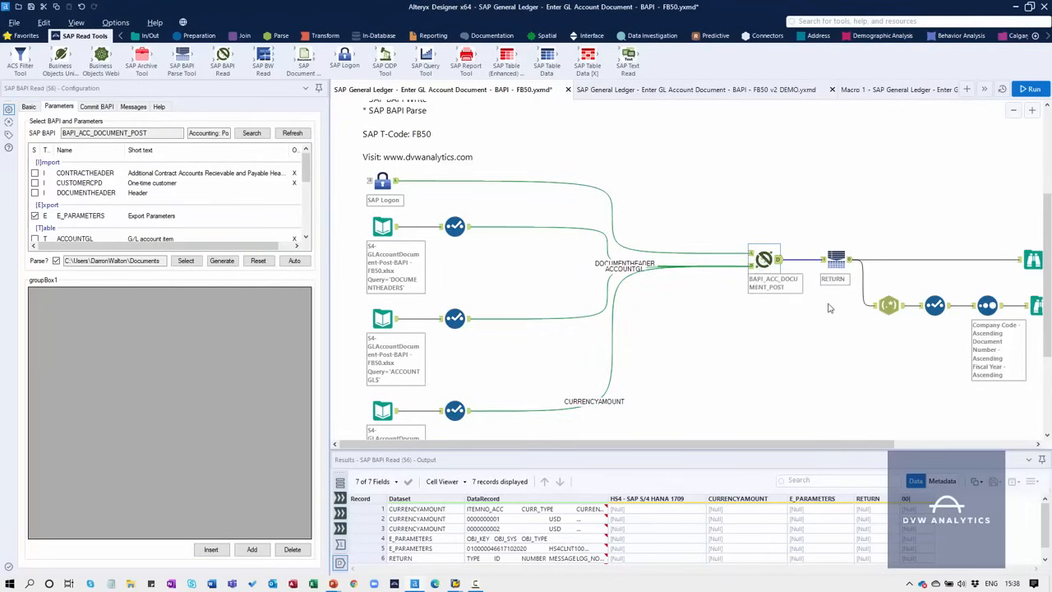
{"action": "mouse_move", "coordinate": [837, 262]}
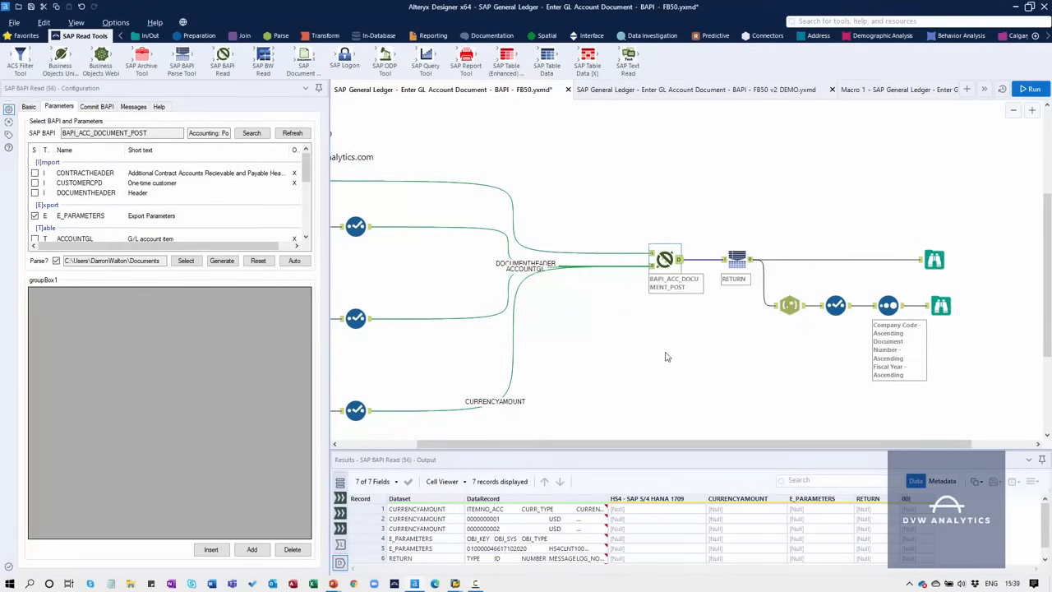
{"action": "mouse_move", "coordinate": [666, 350]}
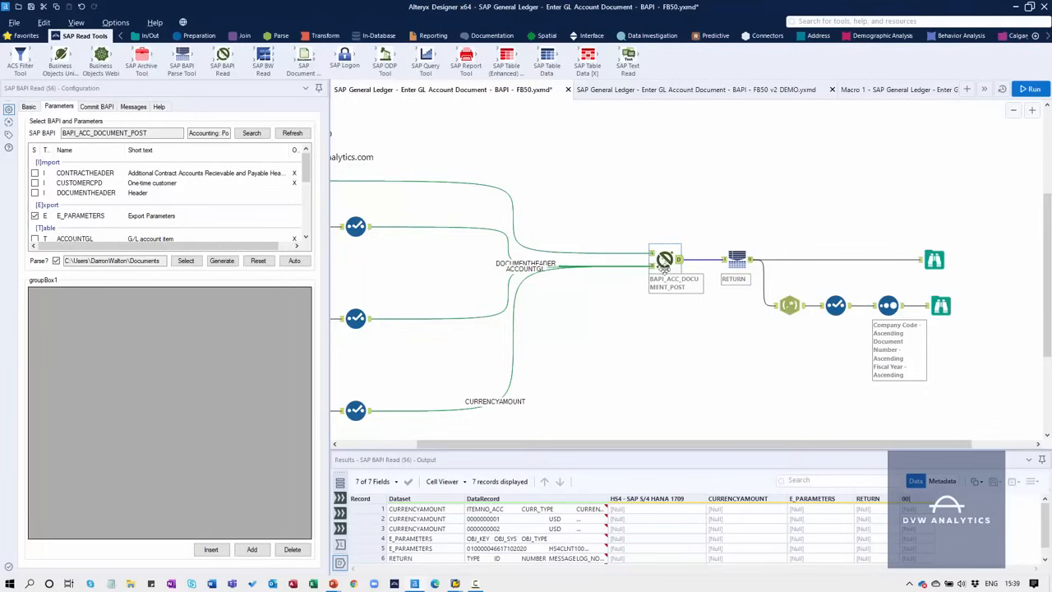
{"action": "left_click", "coordinate": [356, 227]}
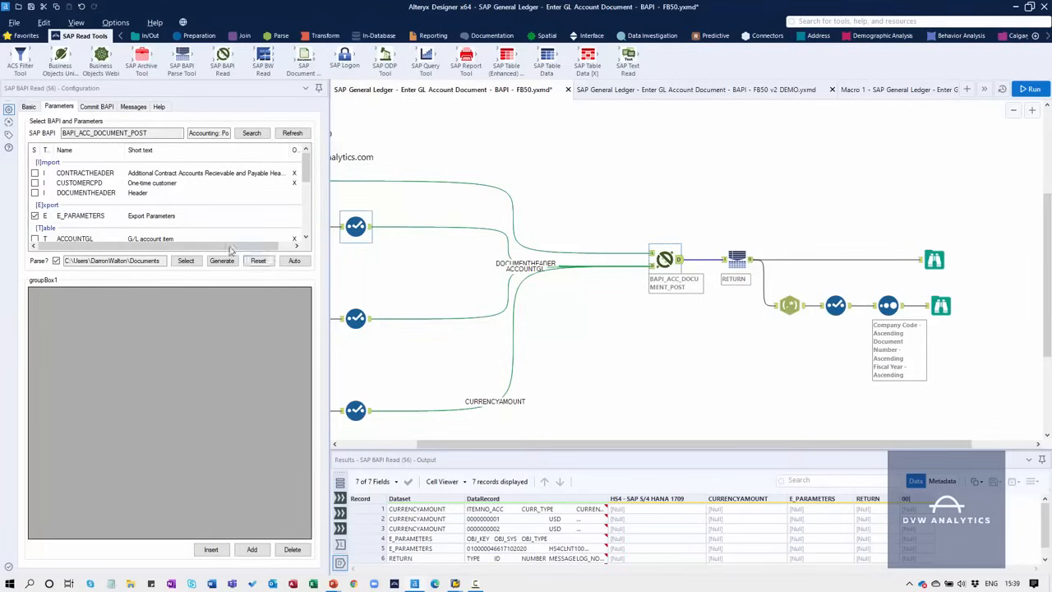
{"action": "mouse_move", "coordinate": [121, 133]}
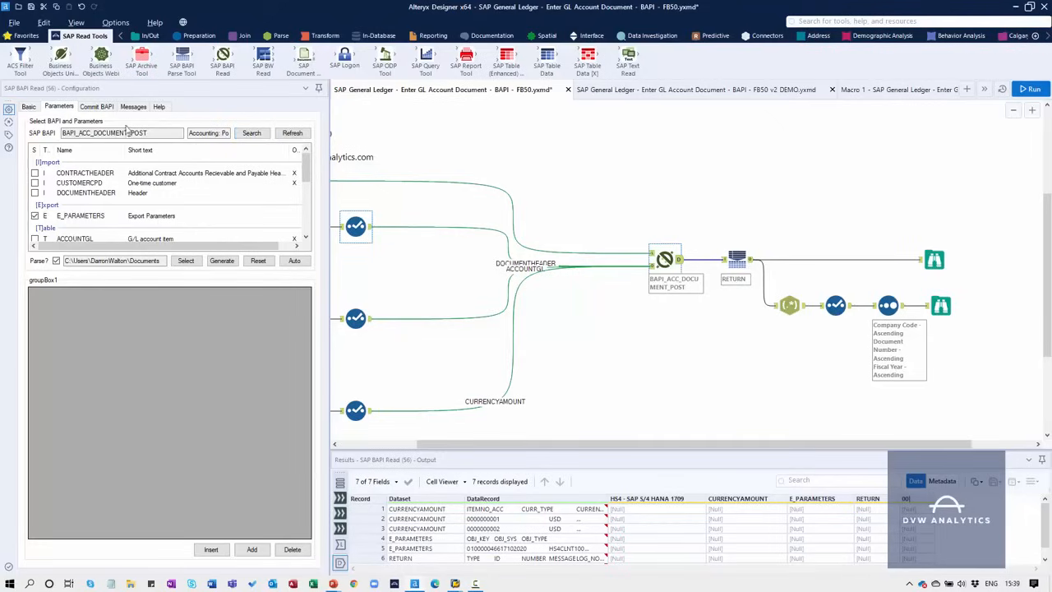
{"action": "mouse_move", "coordinate": [121, 132]}
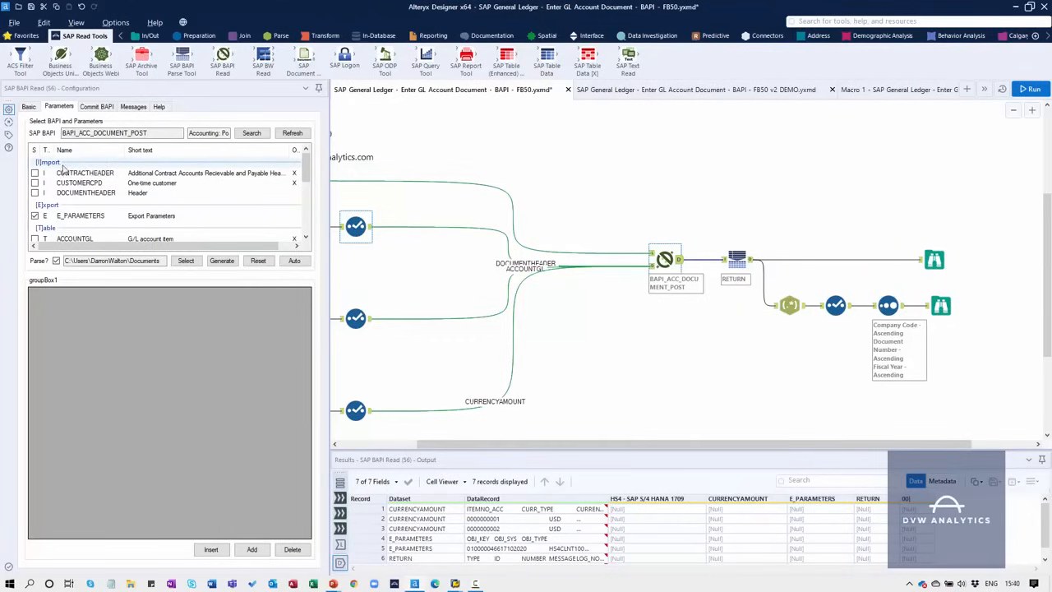
{"action": "left_click", "coordinate": [85, 173]}
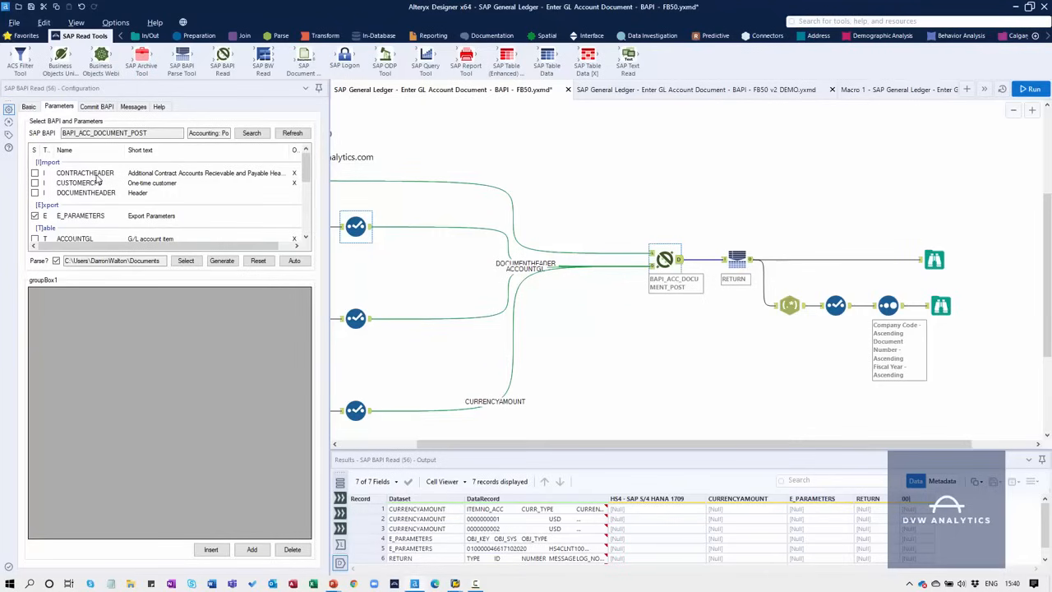
{"action": "scroll", "scroll_direction": "down", "scroll_amount": 3}
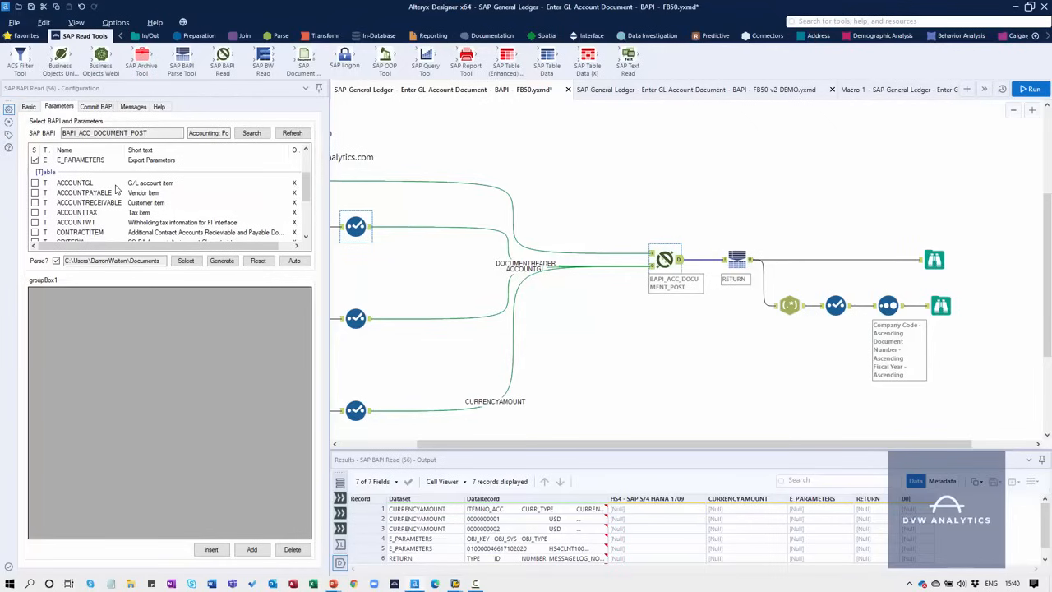
{"action": "mouse_move", "coordinate": [97, 204]}
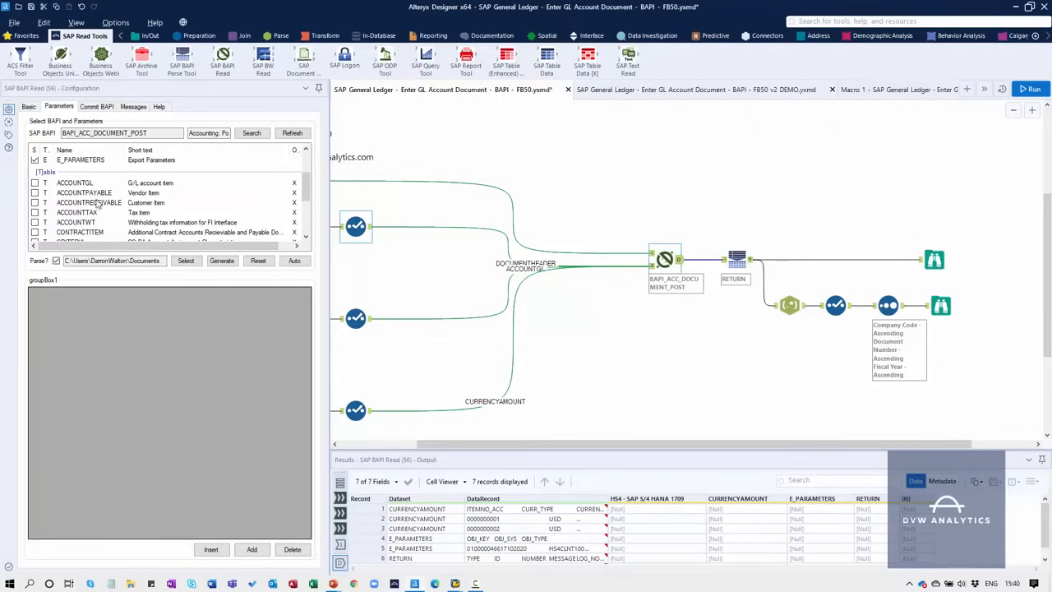
{"action": "mouse_move", "coordinate": [99, 212]}
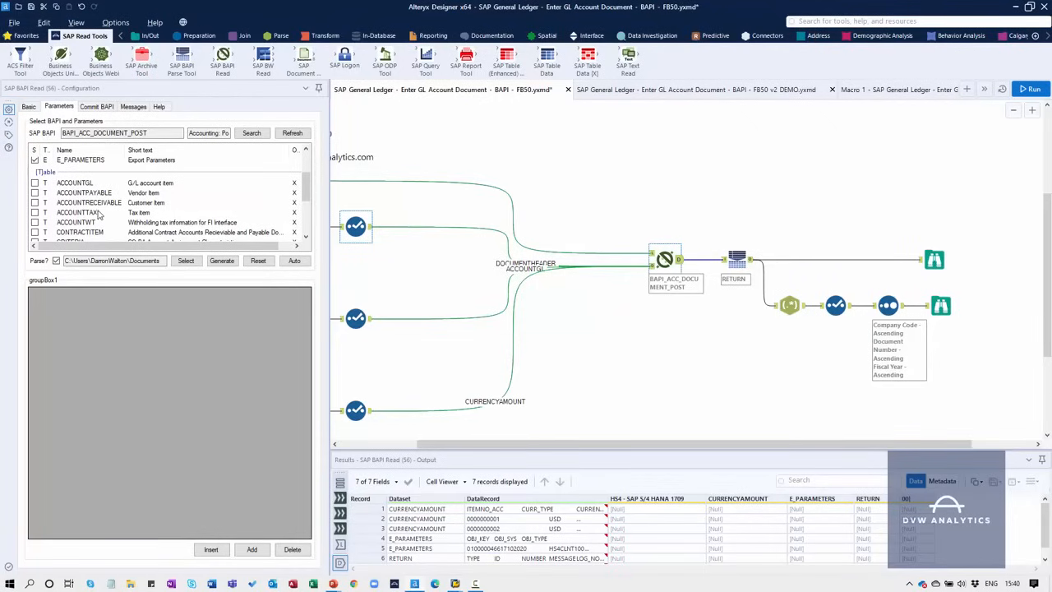
{"action": "scroll", "scroll_direction": "down", "scroll_amount": 3}
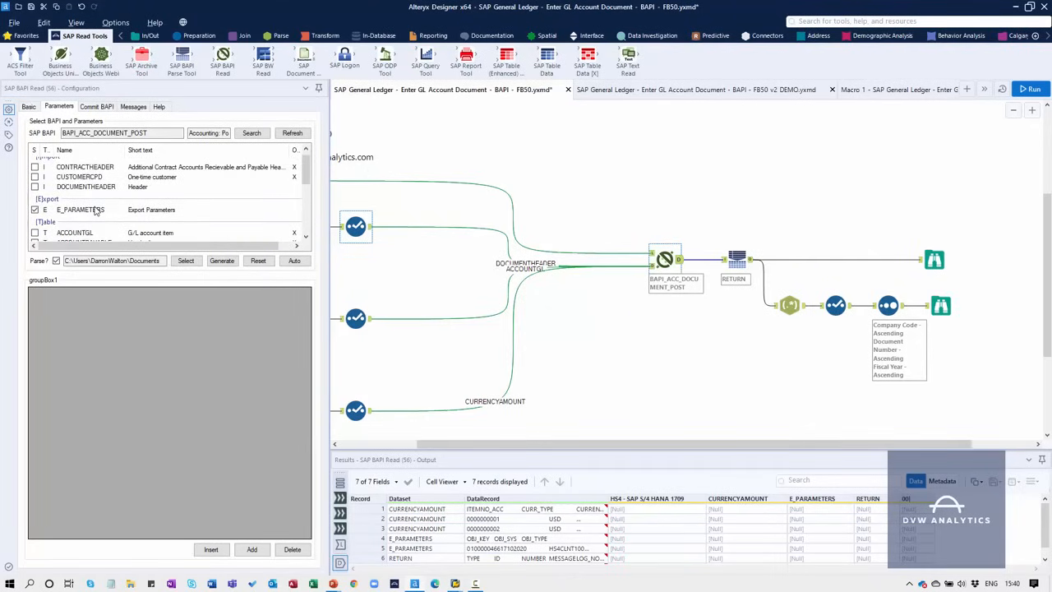
{"action": "left_click", "coordinate": [86, 187]}
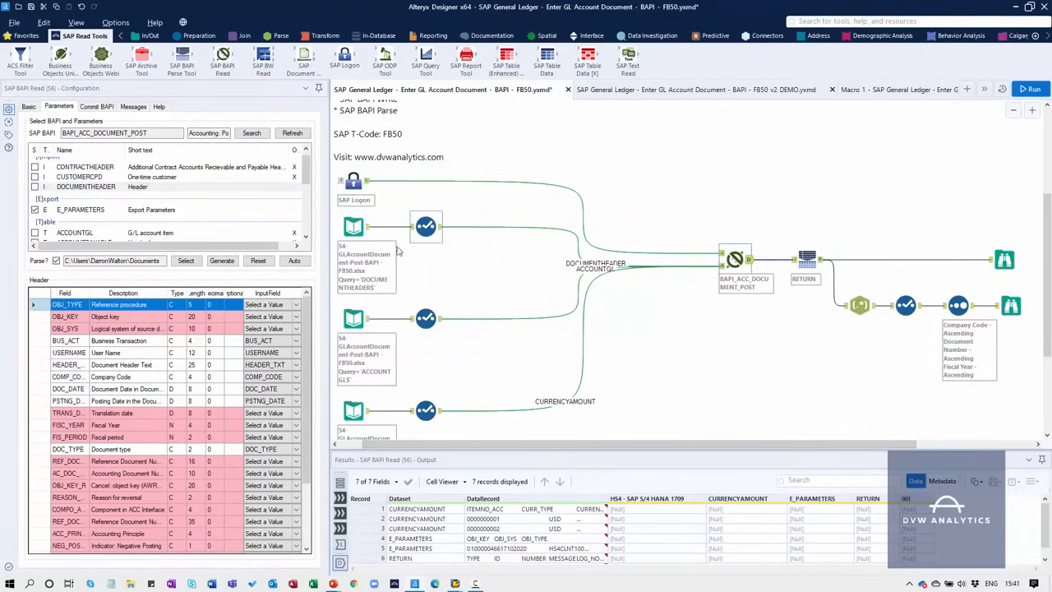
{"action": "mouse_move", "coordinate": [514, 270]}
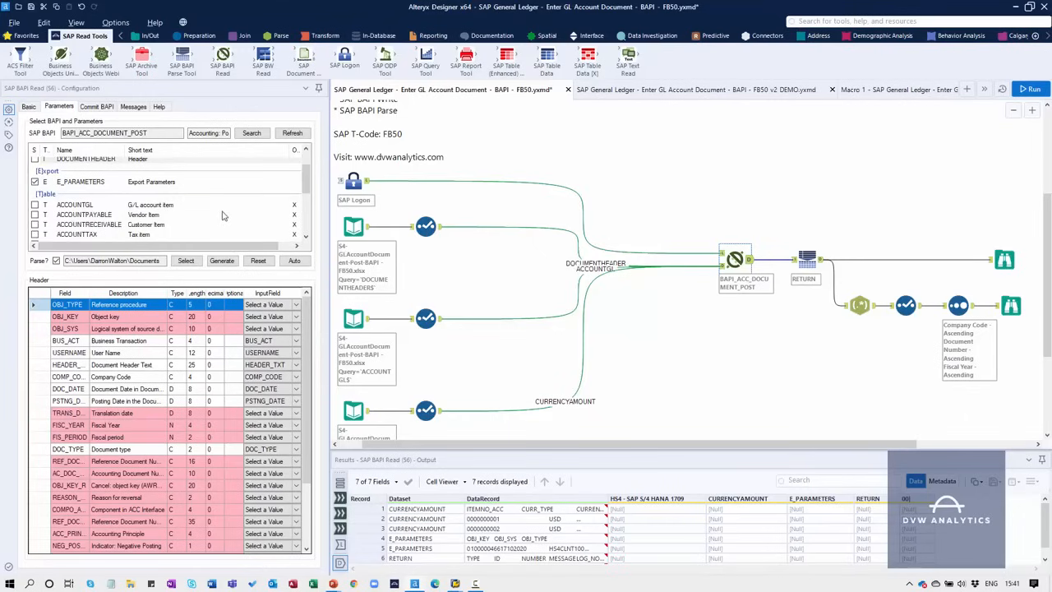
{"action": "left_click", "coordinate": [75, 204]}
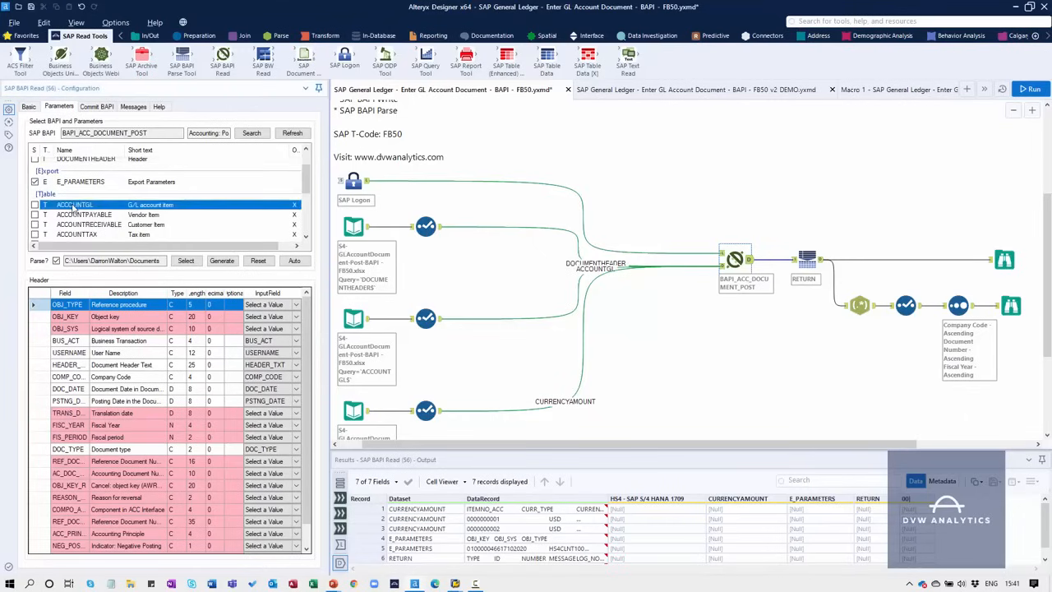
{"action": "left_click", "coordinate": [75, 205]}
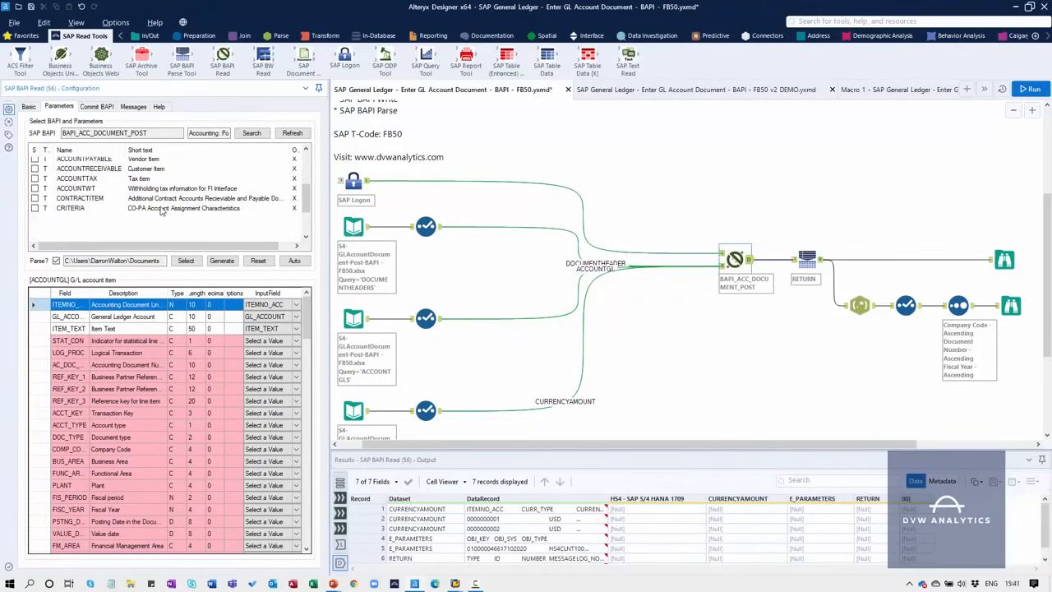
{"action": "left_click", "coordinate": [34, 218]}
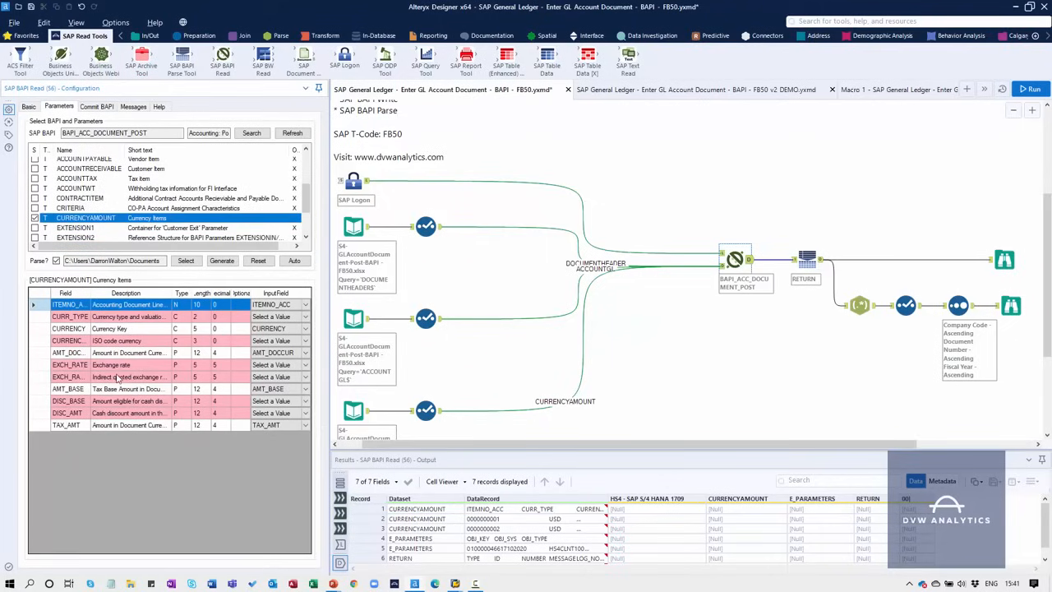
{"action": "mouse_move", "coordinate": [625, 276]}
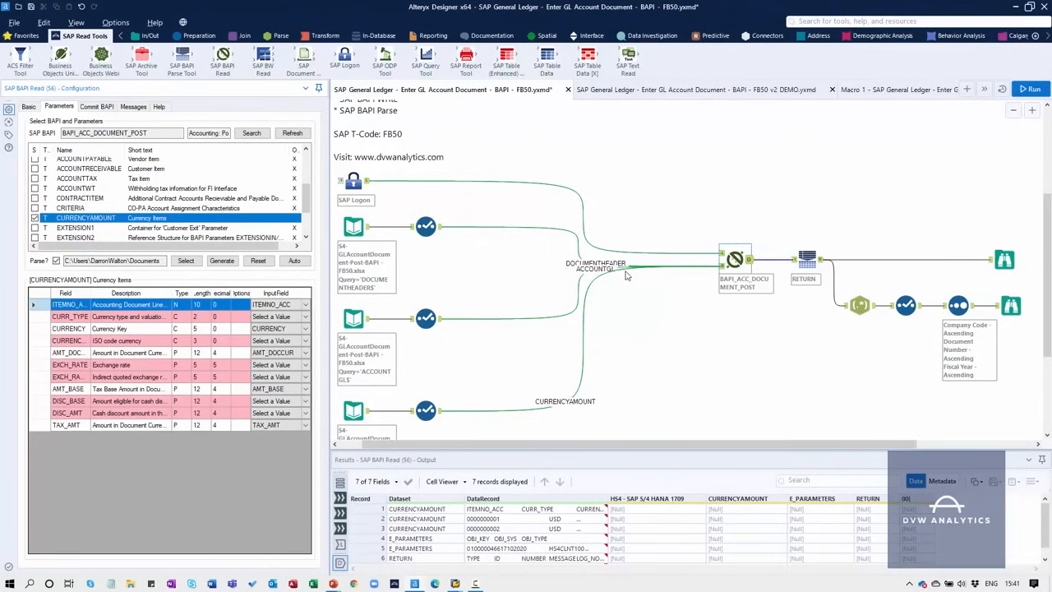
{"action": "mouse_move", "coordinate": [502, 288]}
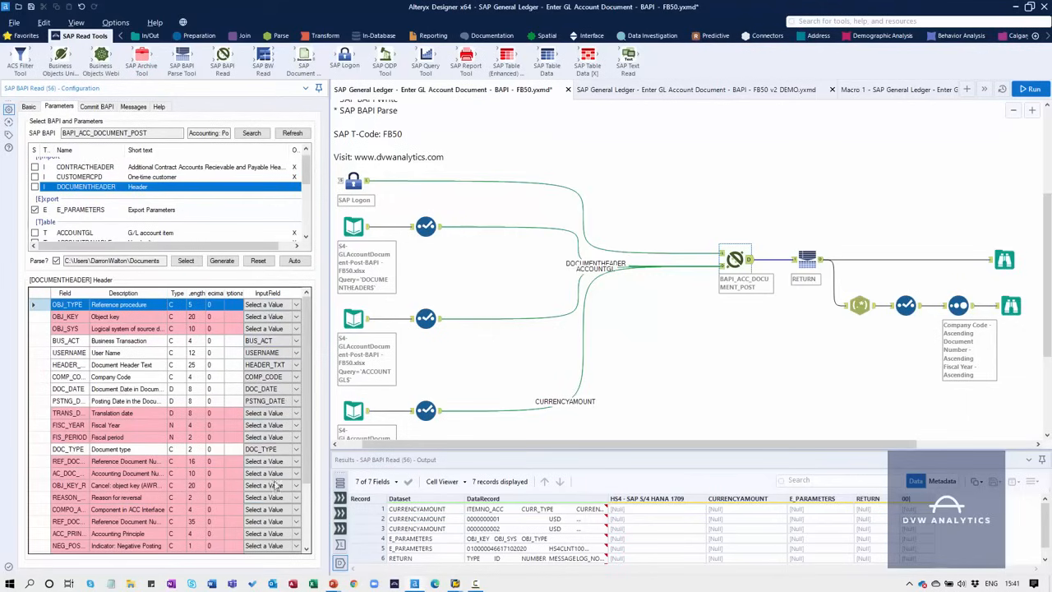
{"action": "mouse_move", "coordinate": [328, 233]}
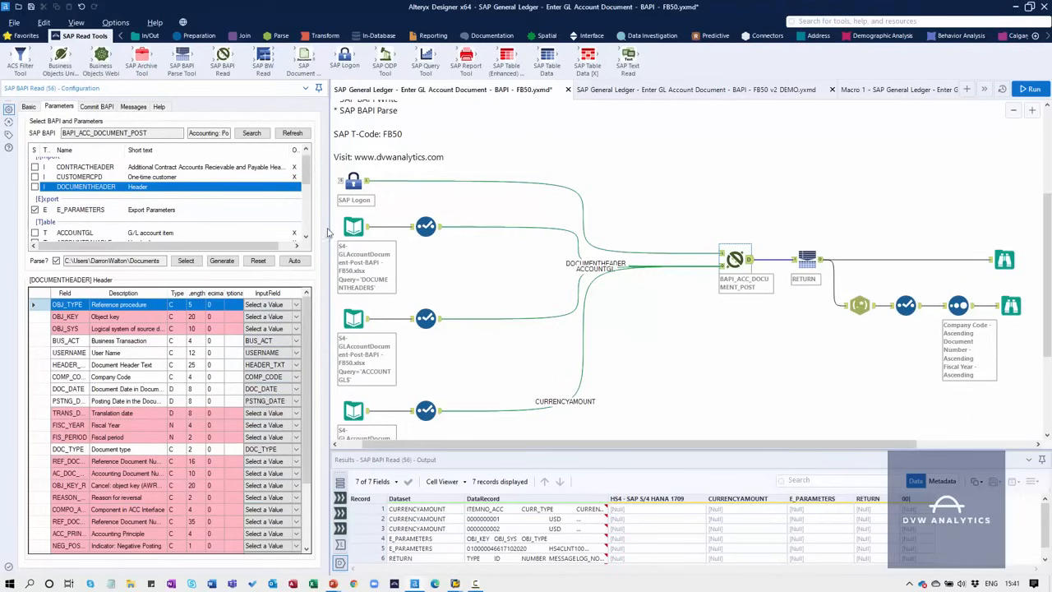
{"action": "mouse_move", "coordinate": [632, 263]}
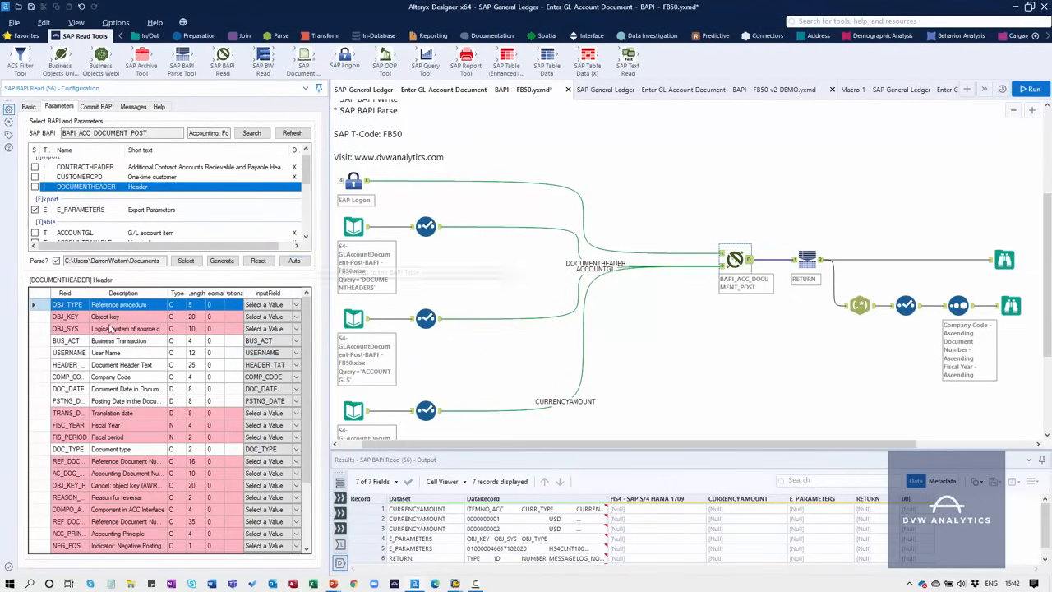
{"action": "mouse_move", "coordinate": [99, 461]}
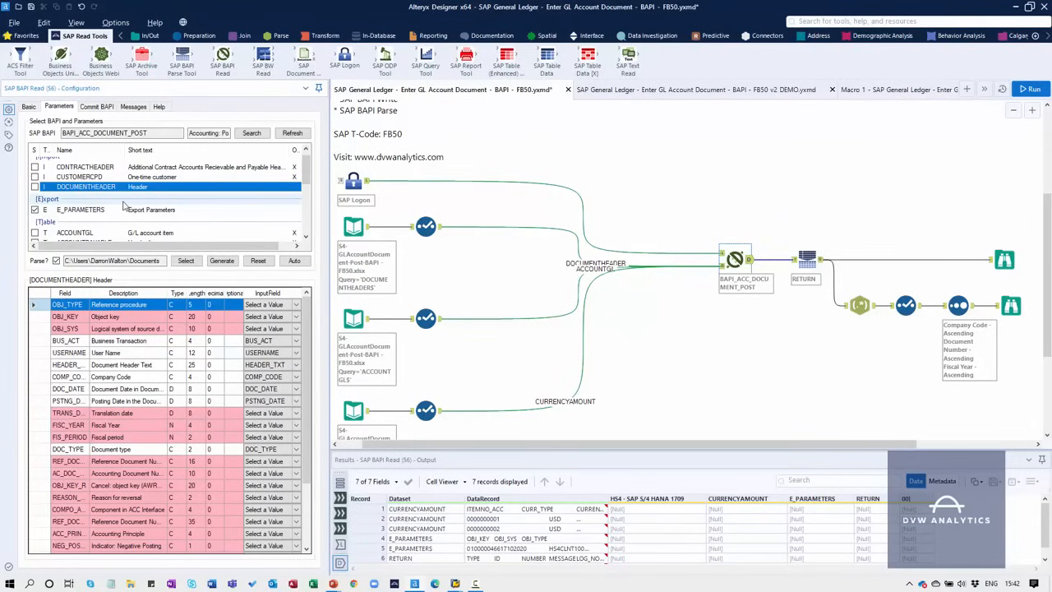
{"action": "mouse_move", "coordinate": [349, 295]}
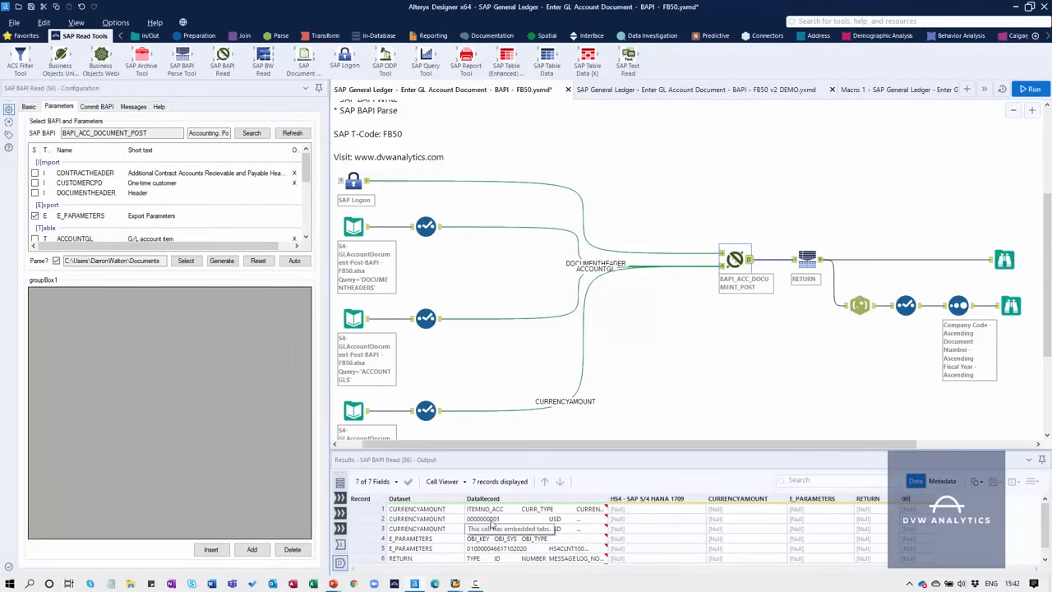
{"action": "scroll", "scroll_direction": "down", "scroll_amount": 3}
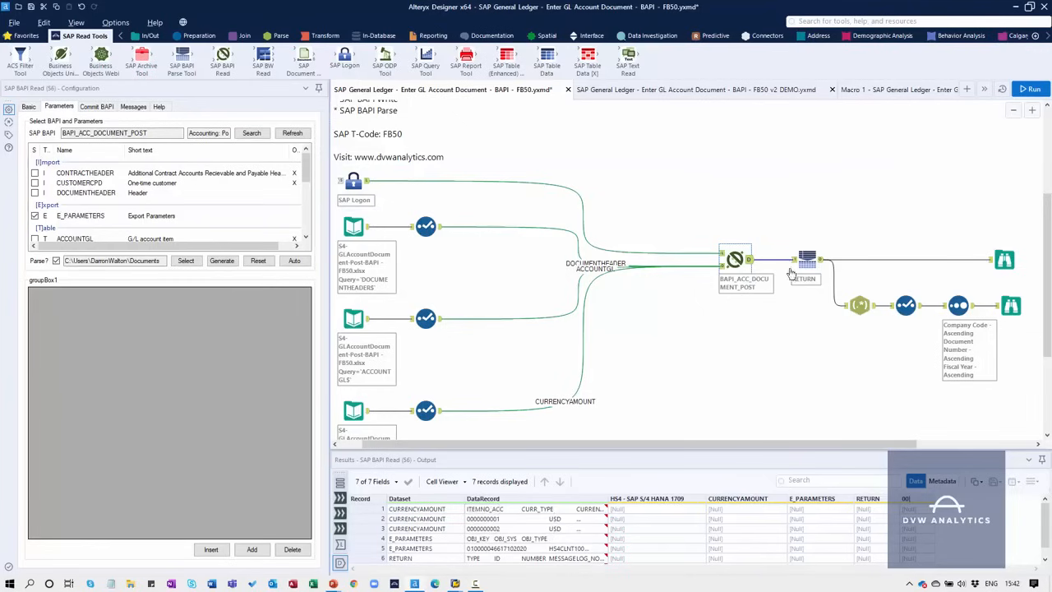
- Select the RETURN parse tool to see 'Document posted successfully' in Results
{"action": "left_click", "coordinate": [806, 260]}
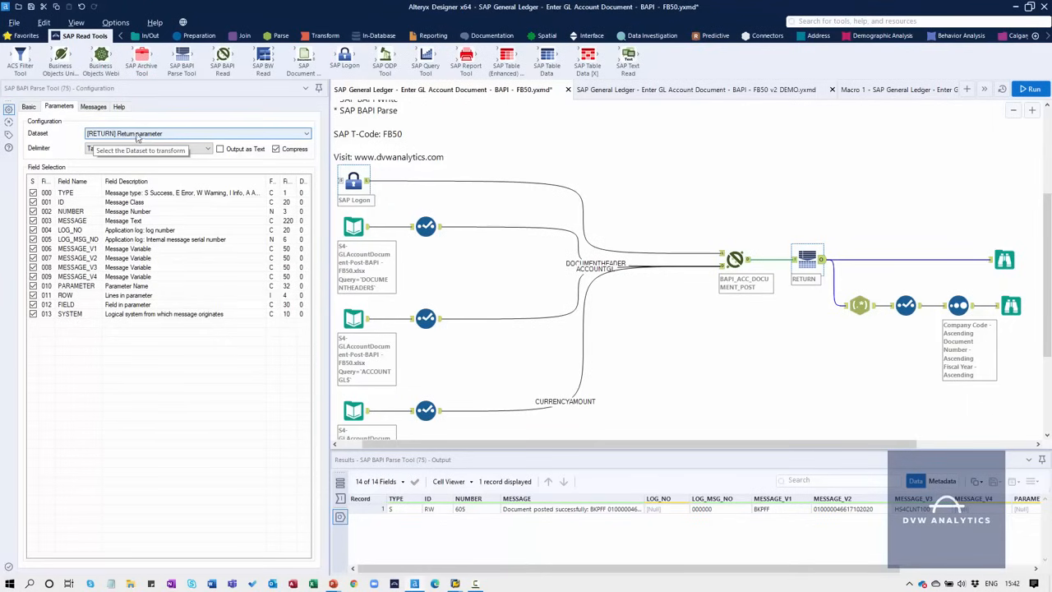
{"action": "mouse_move", "coordinate": [150, 138]}
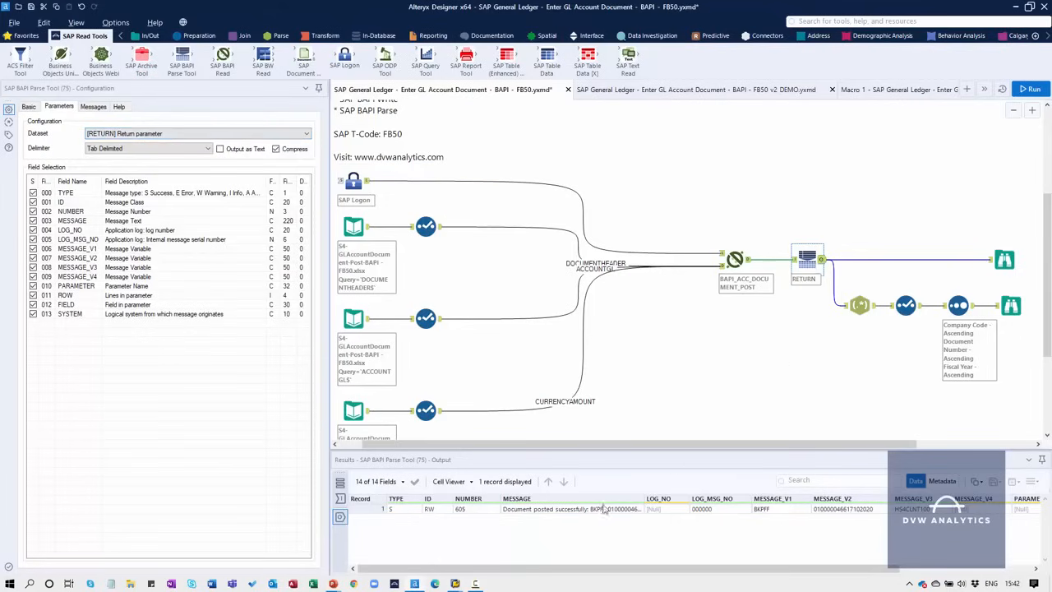
{"action": "mouse_move", "coordinate": [763, 516]}
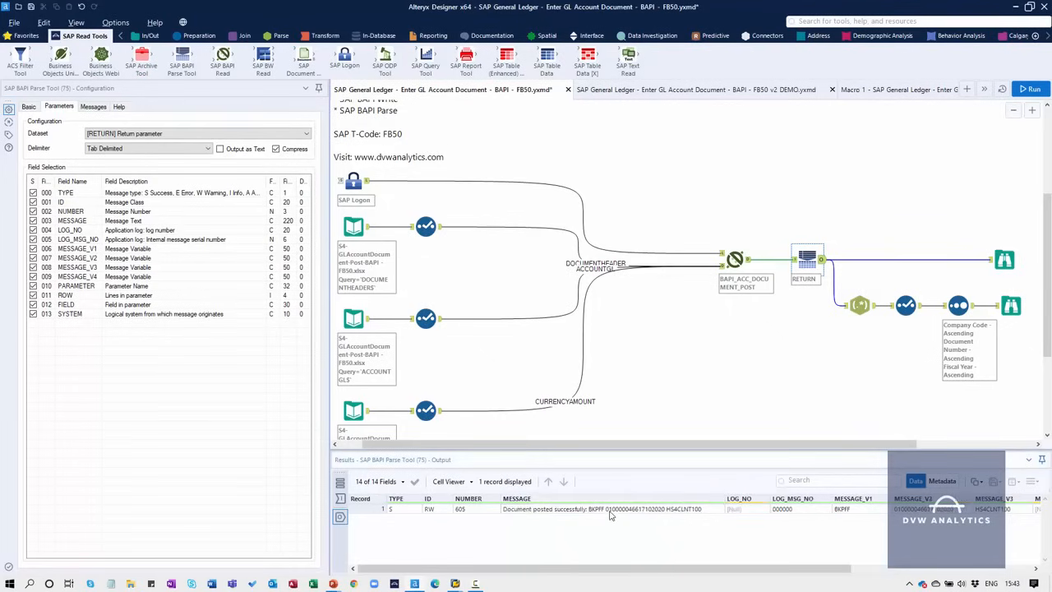
{"action": "mouse_move", "coordinate": [622, 516]}
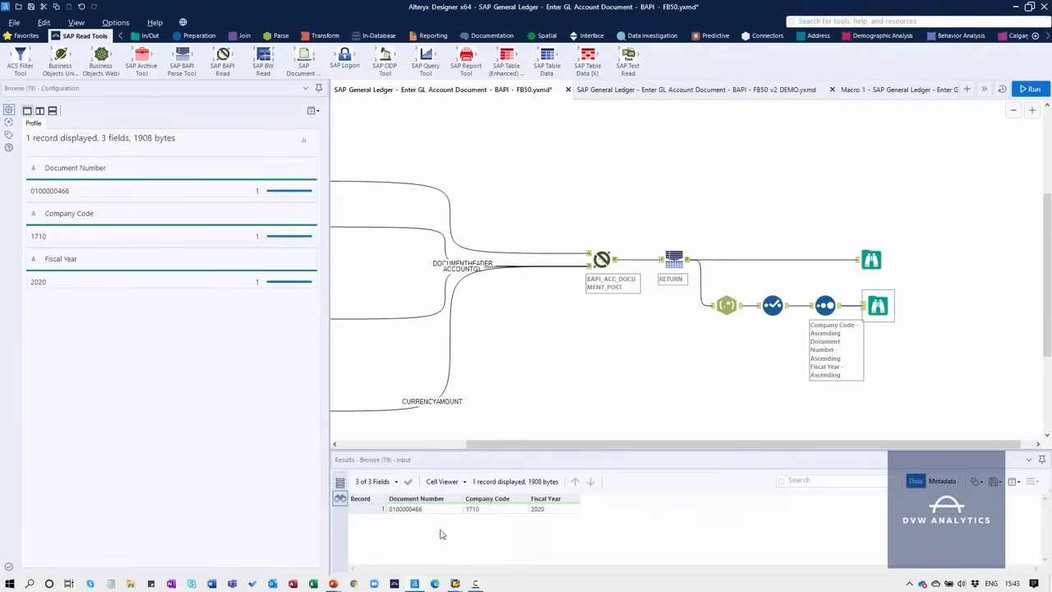
{"action": "mouse_move", "coordinate": [424, 525]}
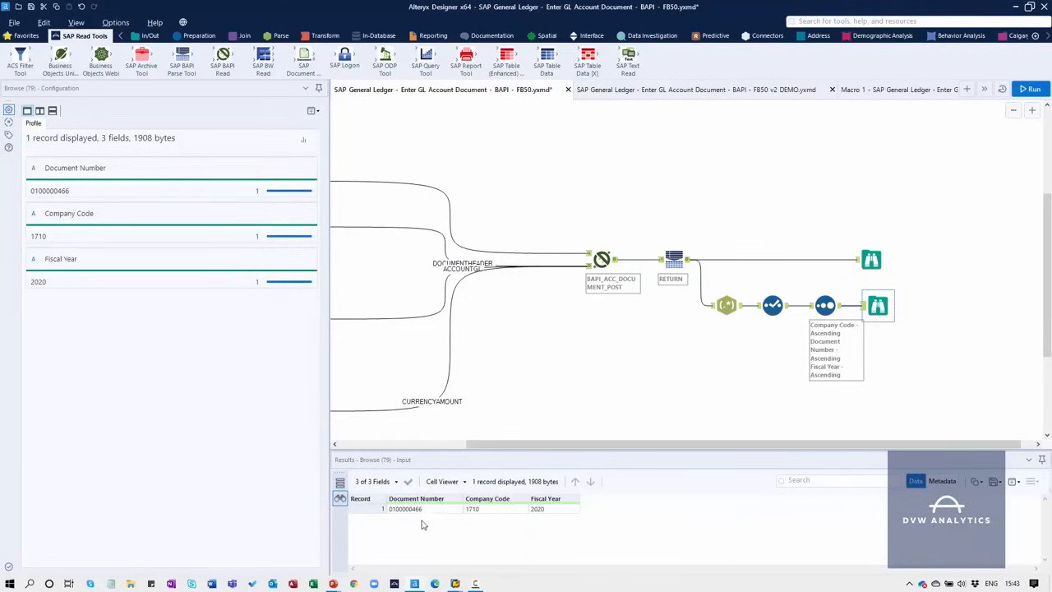
{"action": "mouse_move", "coordinate": [420, 521]}
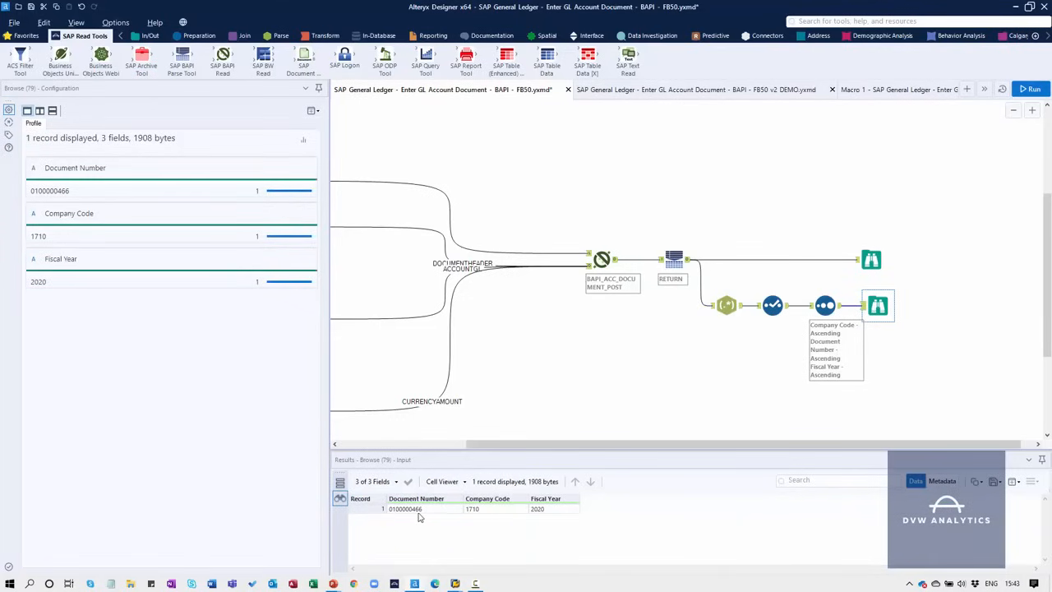
{"action": "mouse_move", "coordinate": [487, 523]}
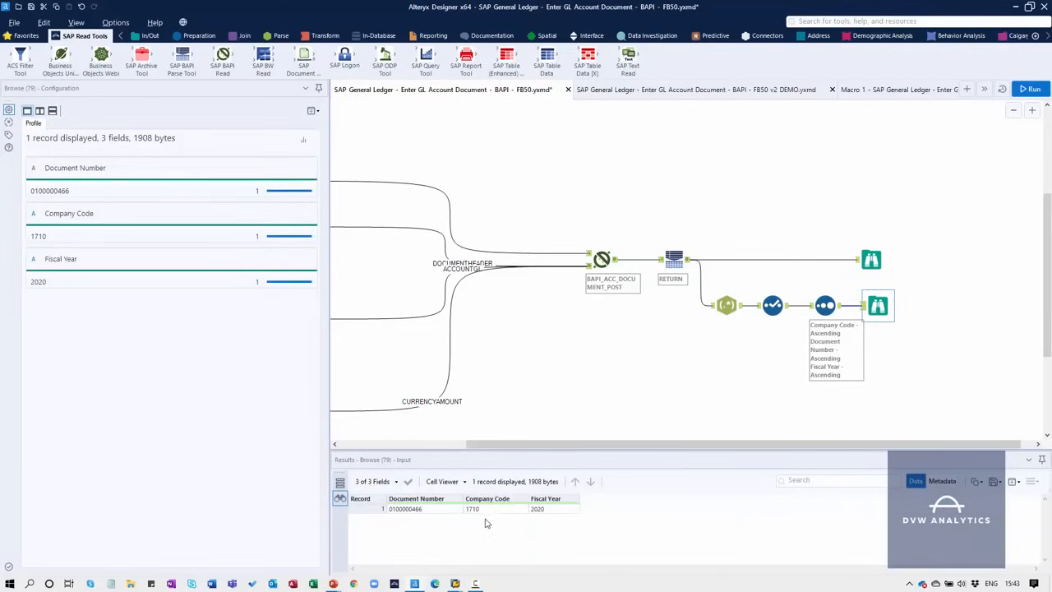
{"action": "mouse_move", "coordinate": [540, 519]}
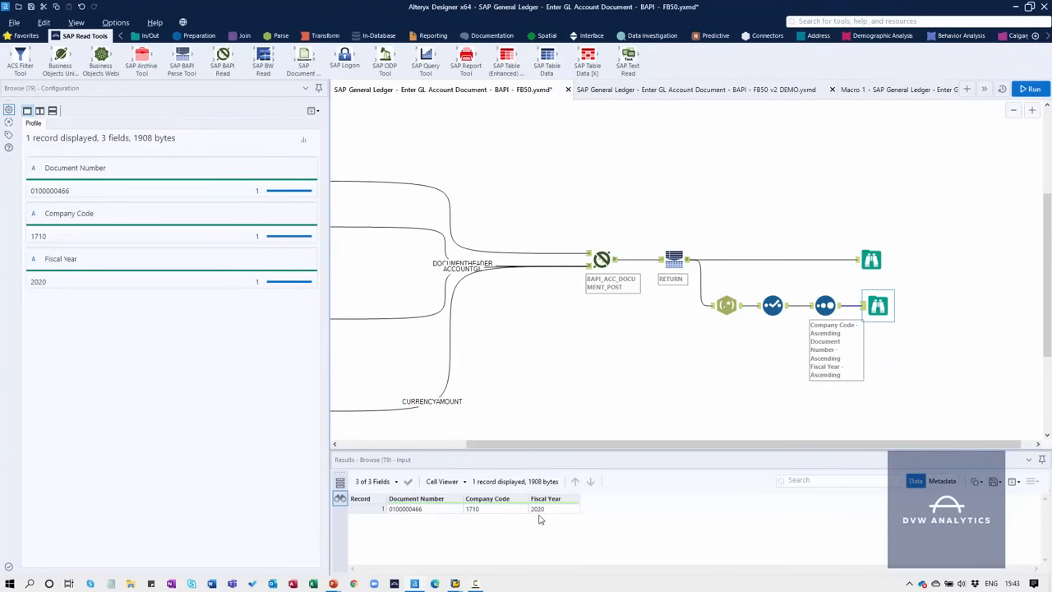
- In SAP FB03, enter document 100000466 with fiscal year 2020
{"action": "key", "text": "alt+tab"}
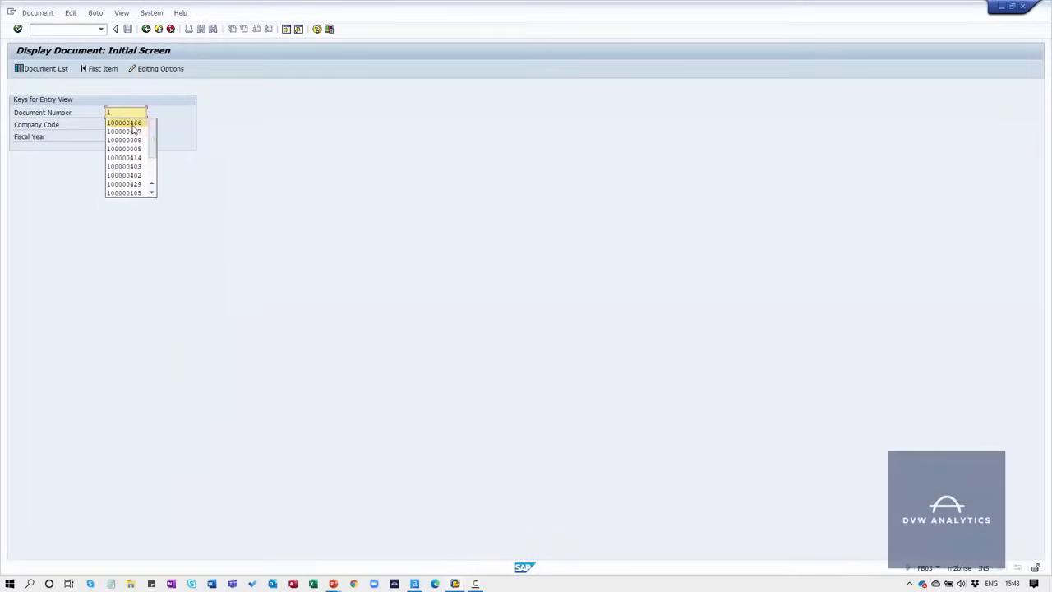
{"action": "left_click", "coordinate": [123, 122]}
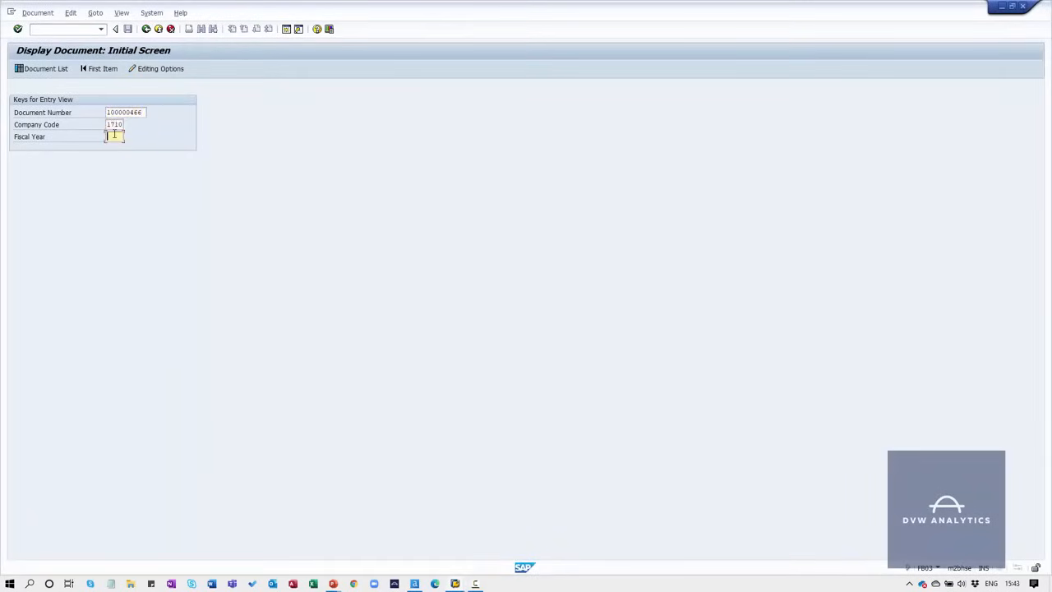
{"action": "type", "text": "2020"}
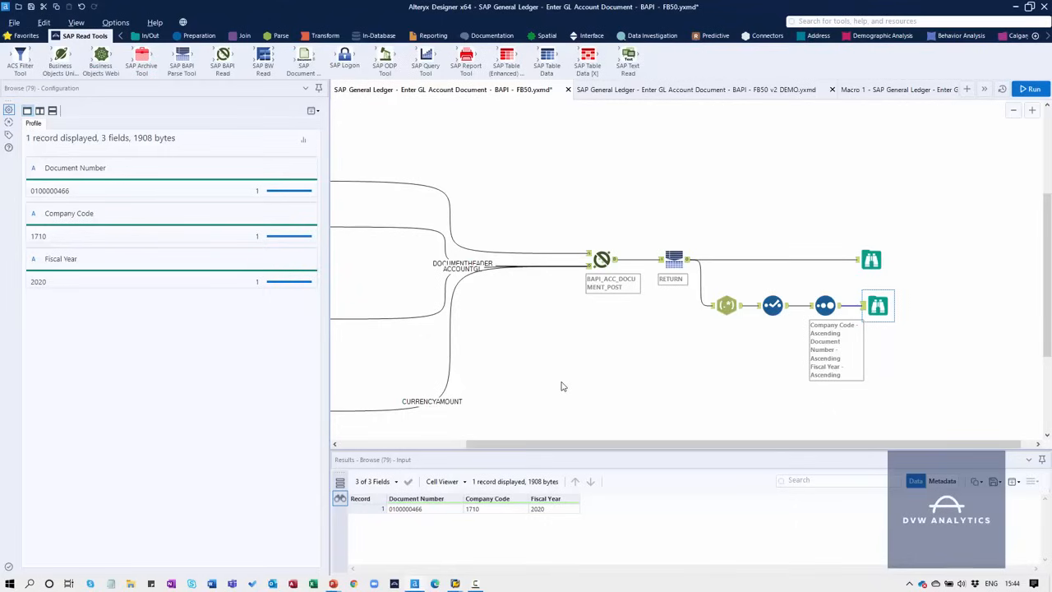
{"action": "mouse_move", "coordinate": [490, 227]}
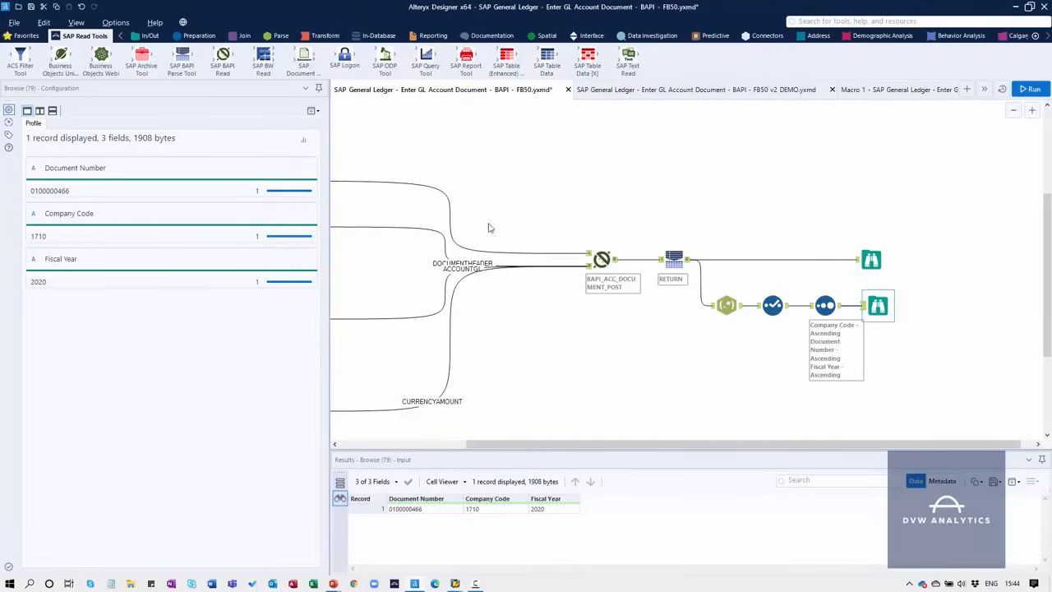
{"action": "mouse_move", "coordinate": [887, 129]}
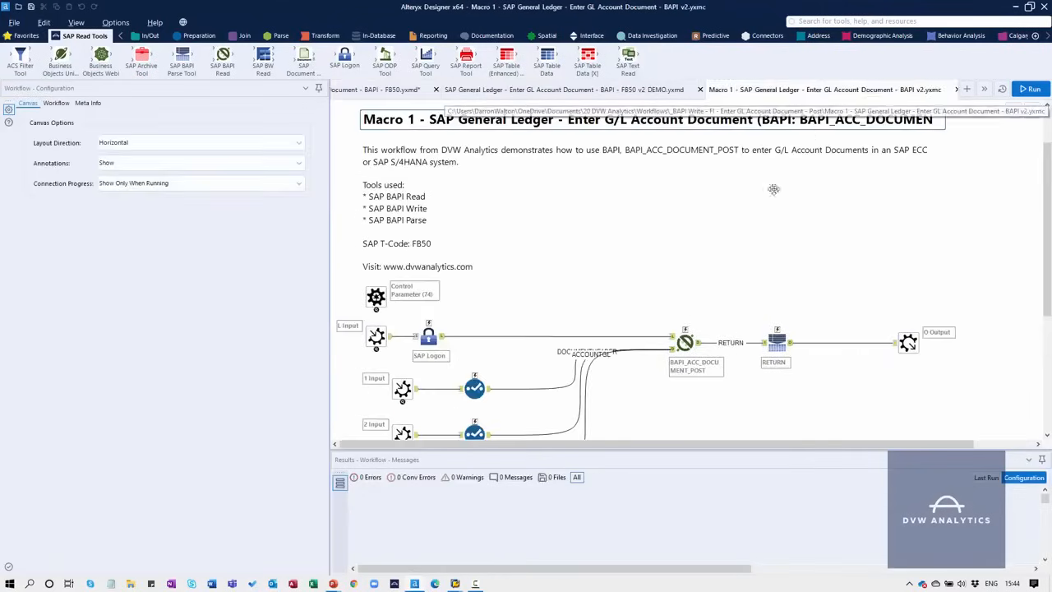
{"action": "scroll", "scroll_direction": "down", "scroll_amount": 3}
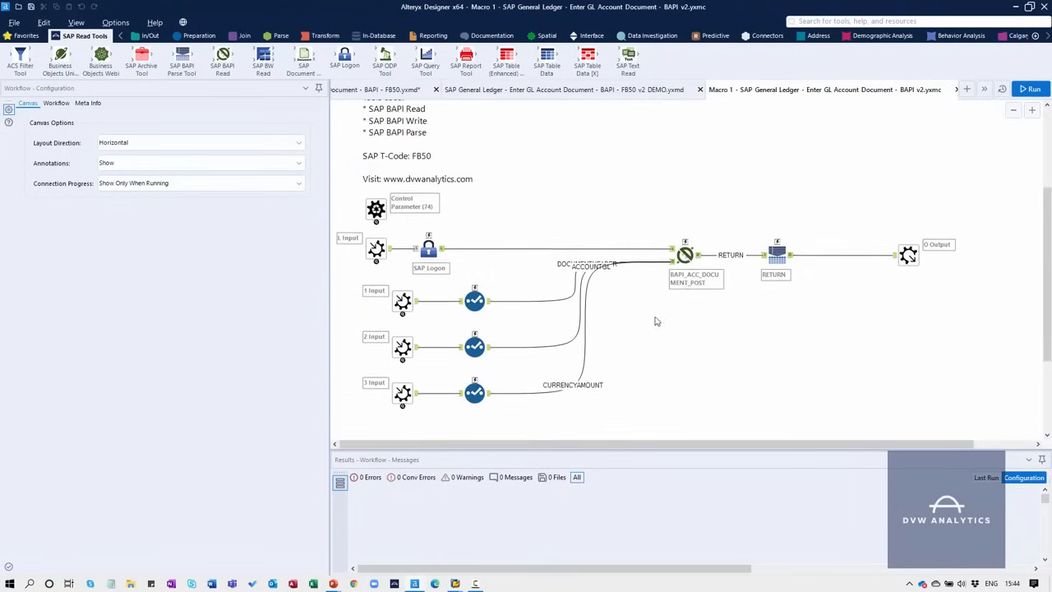
{"action": "left_click", "coordinate": [402, 300]}
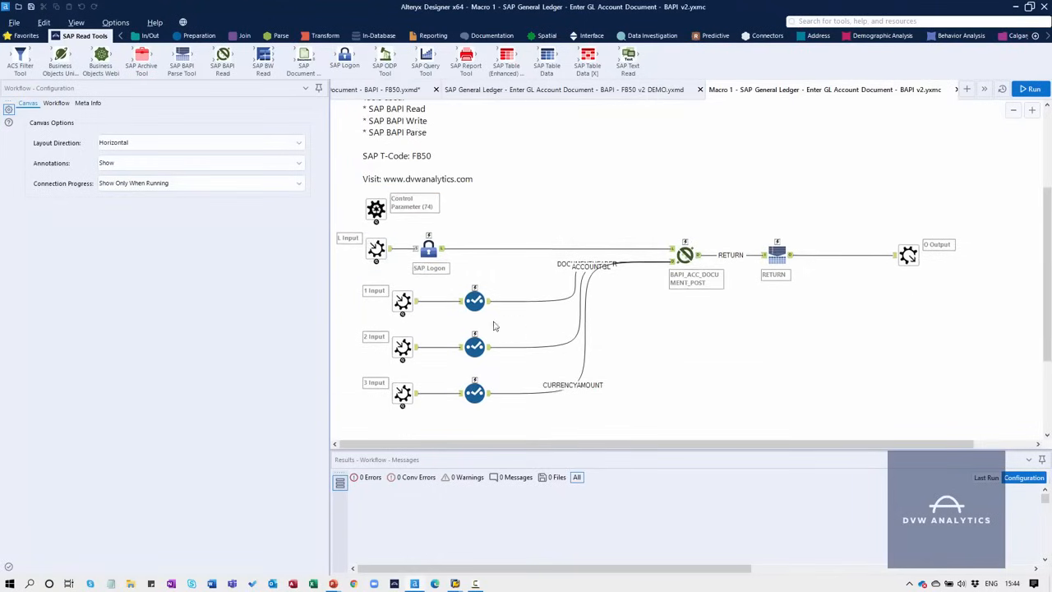
{"action": "mouse_move", "coordinate": [835, 288]}
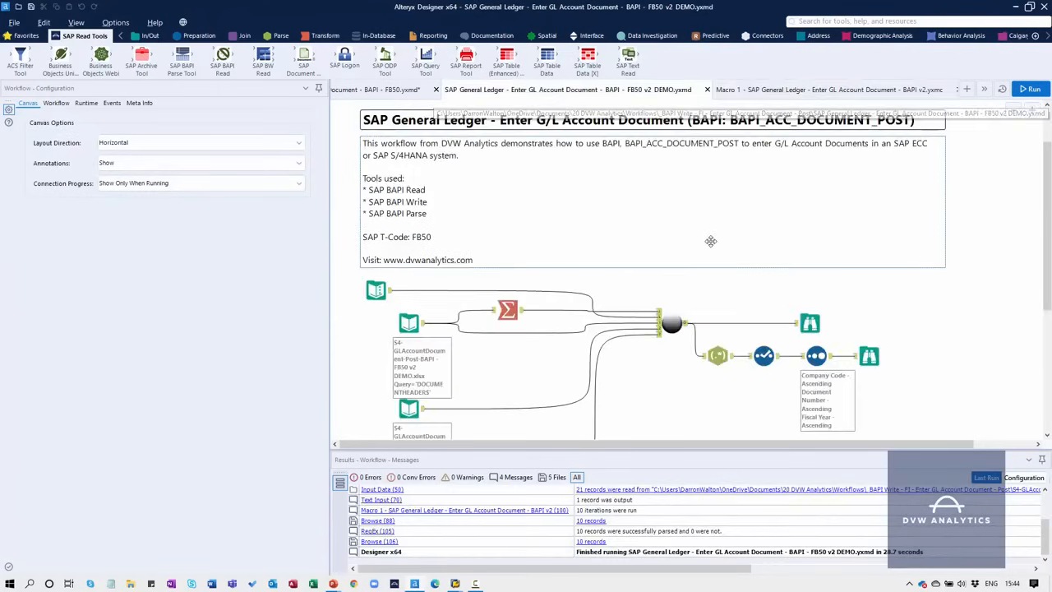
{"action": "mouse_move", "coordinate": [704, 255]}
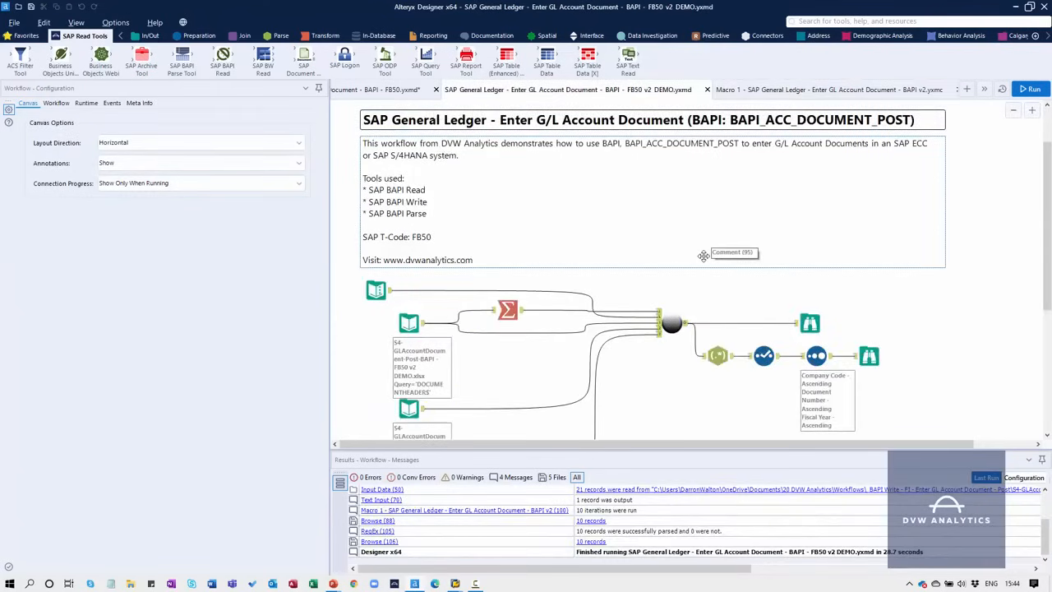
- Scroll the FB50 v2 DEMO canvas down to the DOCUMENTHEADERS input data tool
{"action": "scroll", "scroll_direction": "down", "scroll_amount": 3}
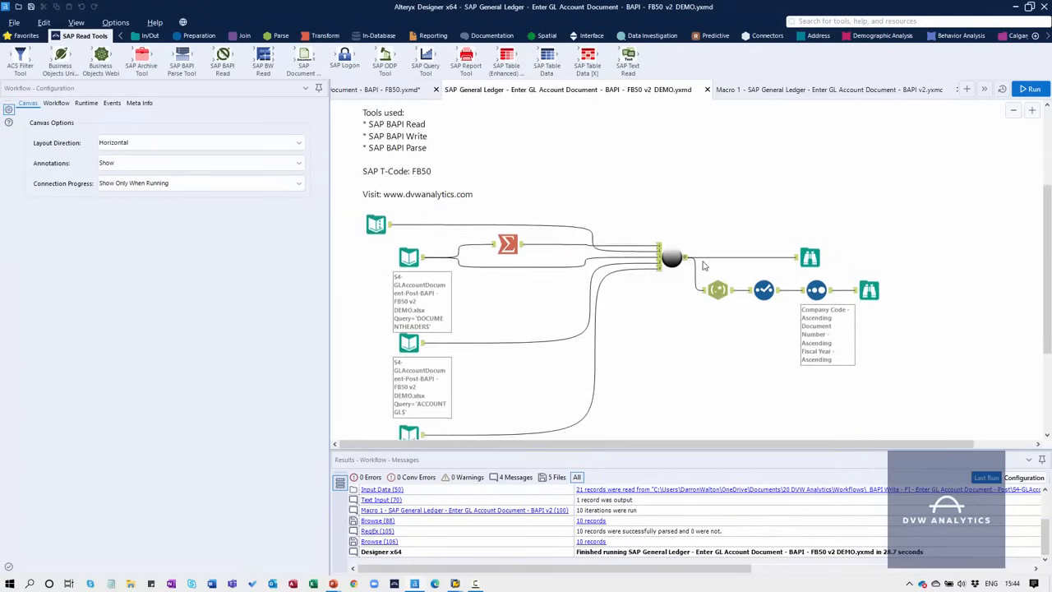
{"action": "scroll", "scroll_direction": "down", "scroll_amount": 3}
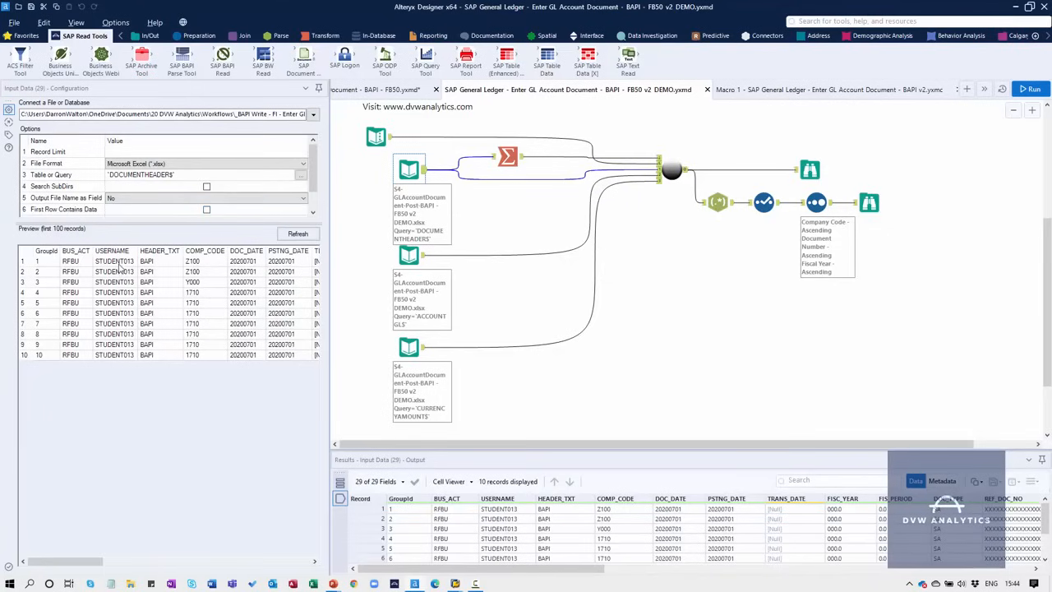
{"action": "mouse_move", "coordinate": [104, 362]}
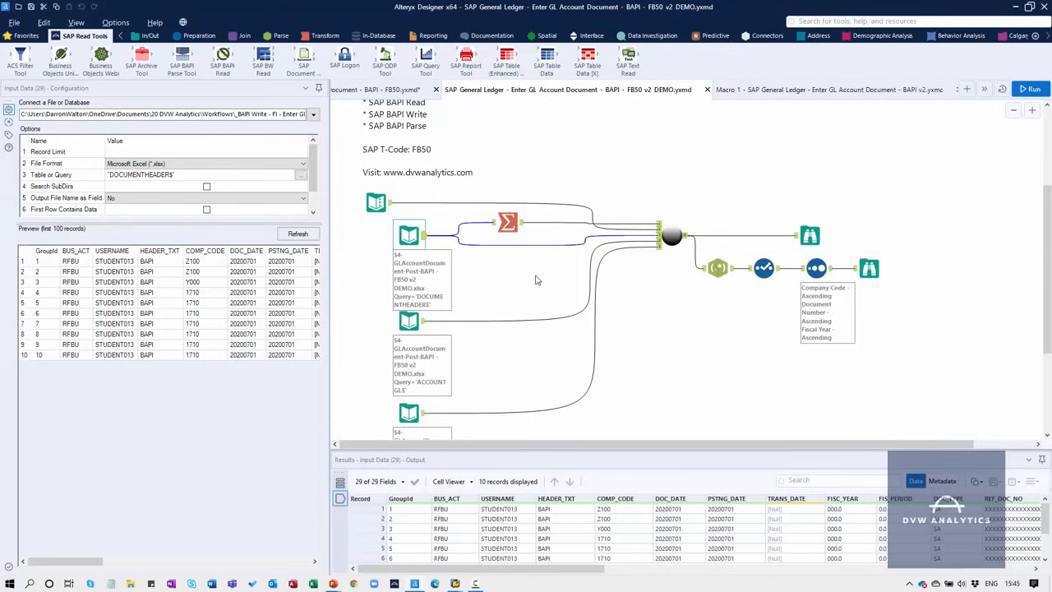
{"action": "mouse_move", "coordinate": [717, 340]}
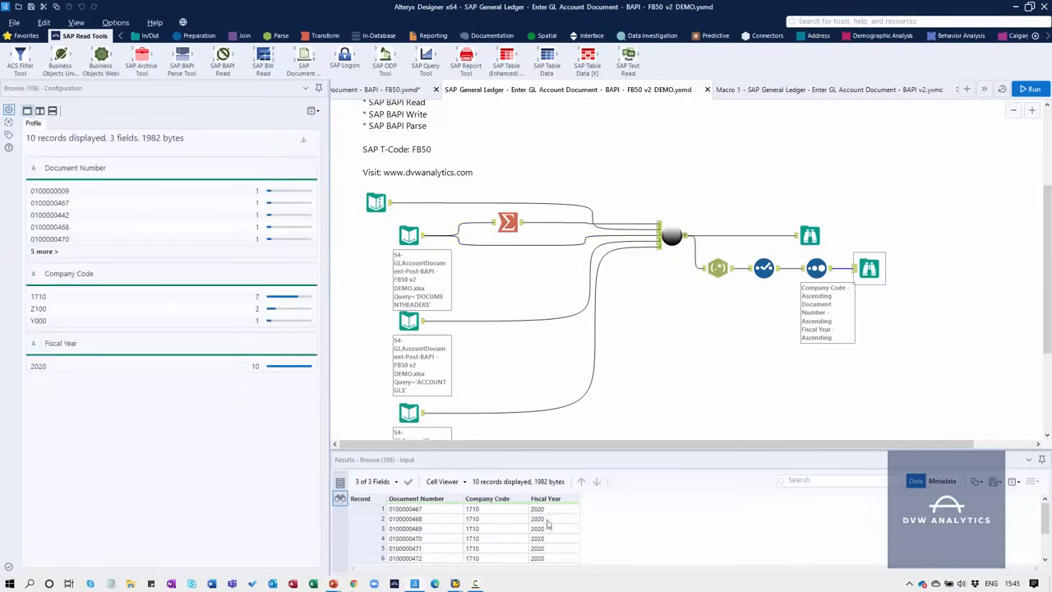
{"action": "mouse_move", "coordinate": [444, 540]}
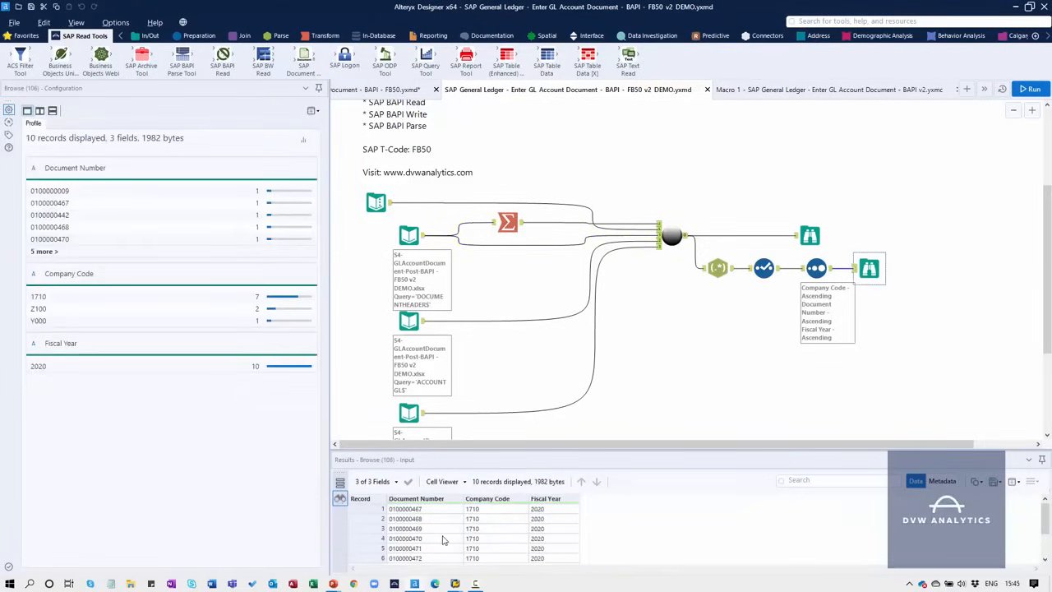